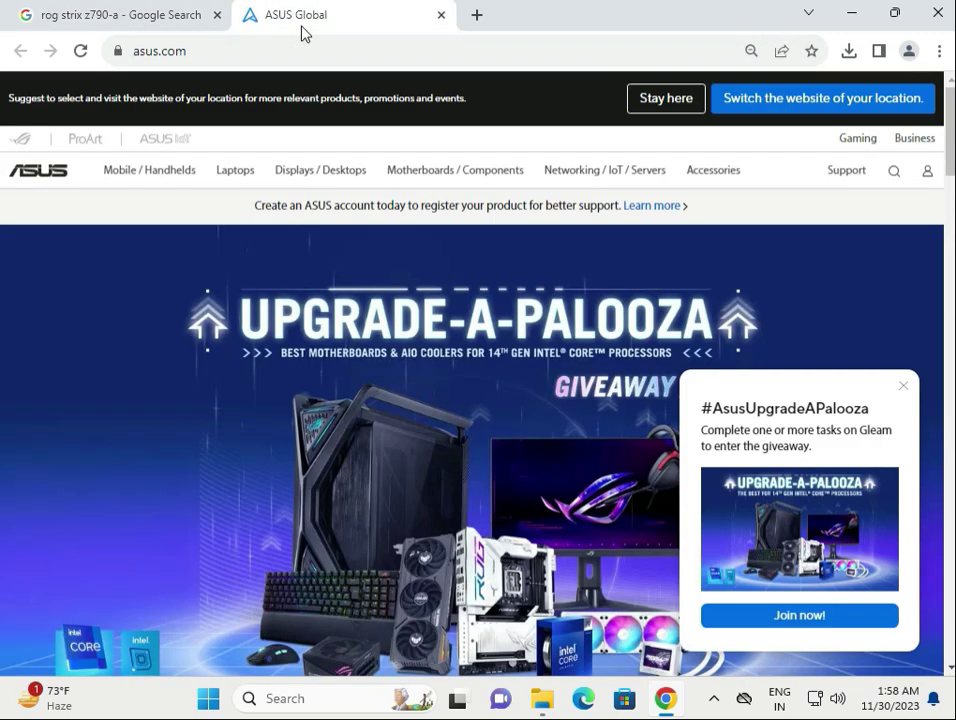
- Reveal the Support menu on the ASUS homepage, including Drivers and manuals
click(160, 52)
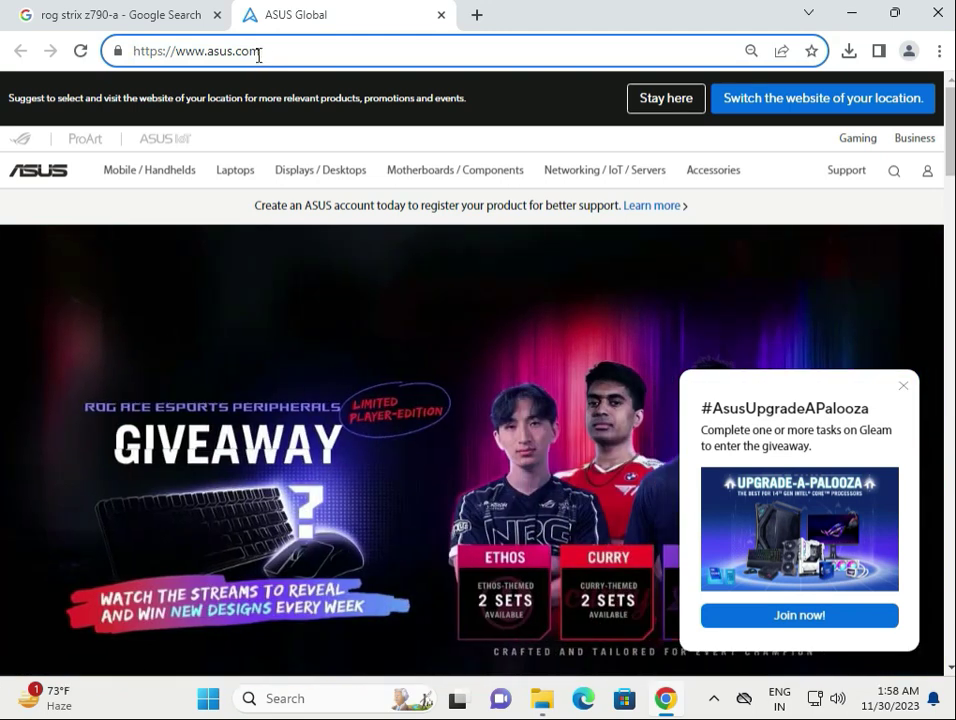
click(196, 52)
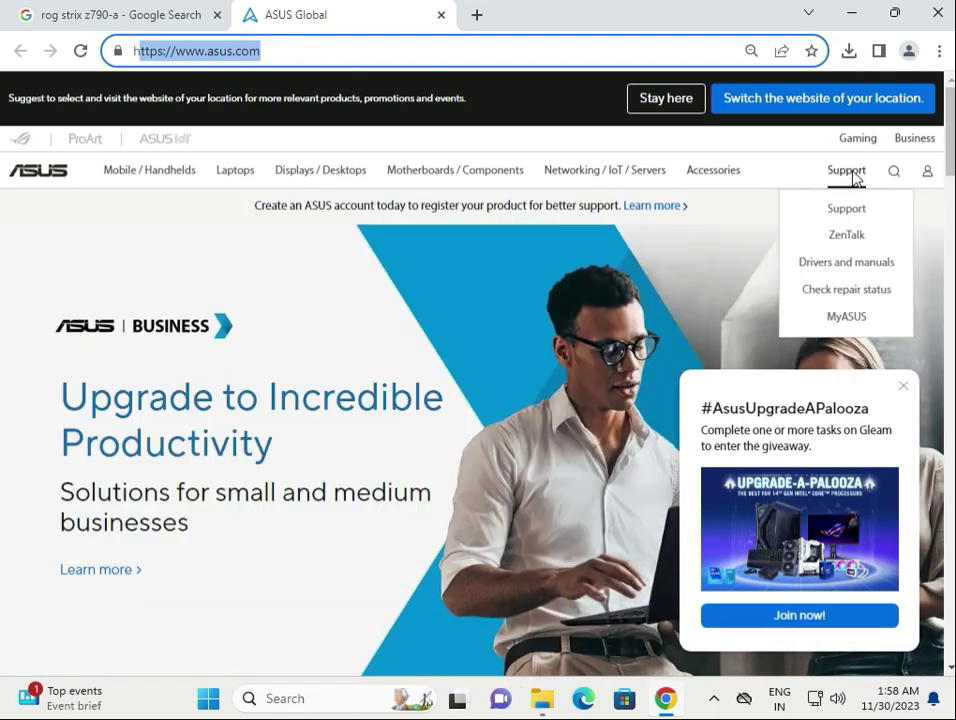
mouse_move(846, 260)
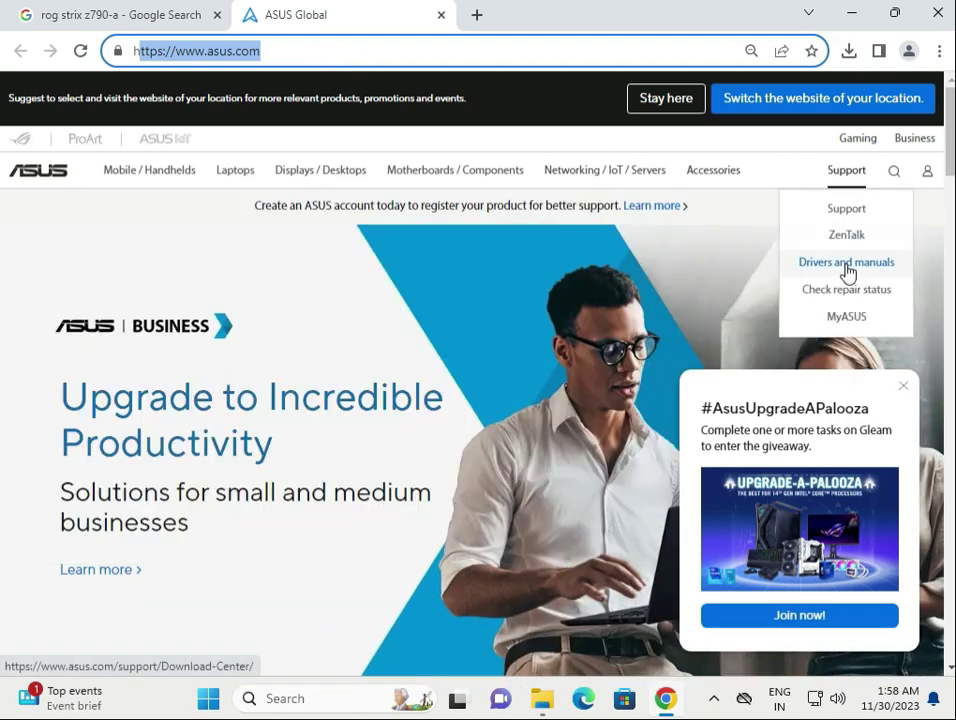
- Go to the Drivers and manuals Download Center with lookup set to Model name
click(846, 262)
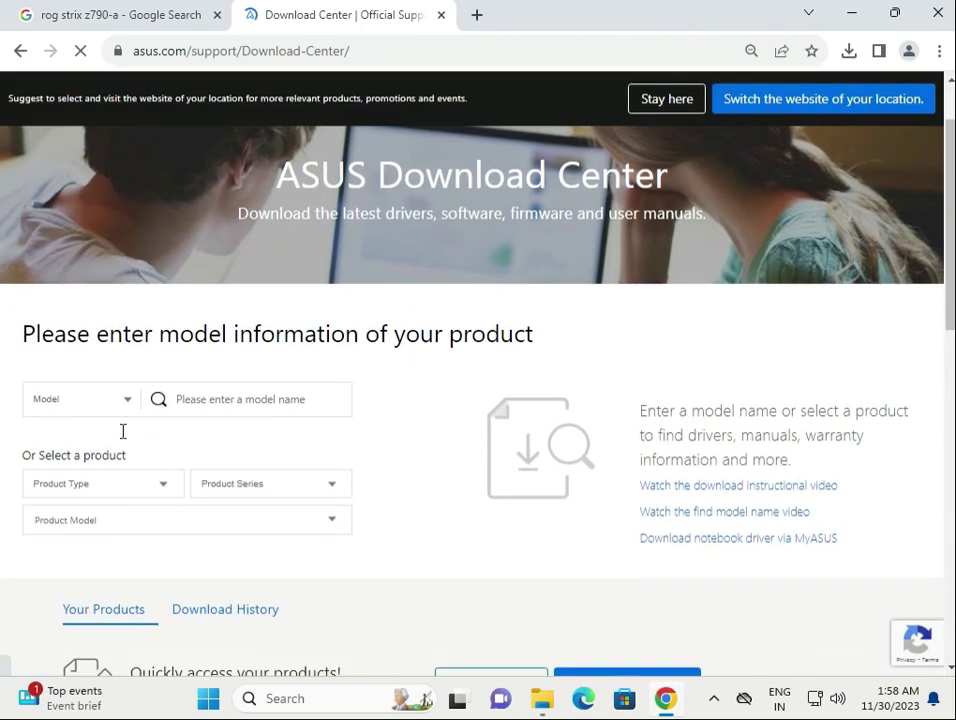
scroll(down, 3)
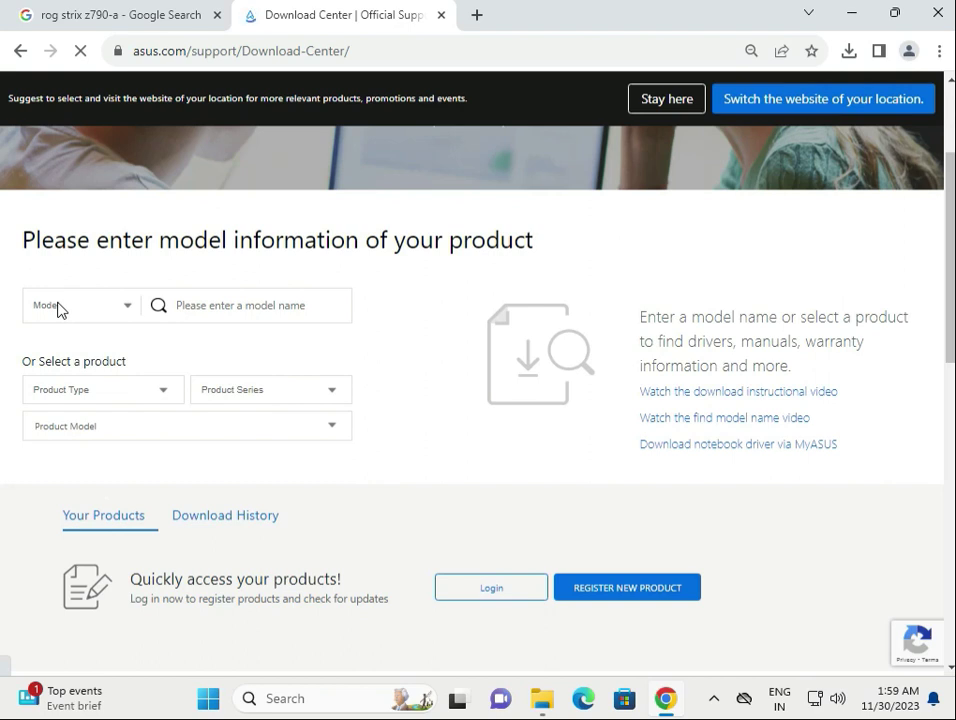
click(80, 304)
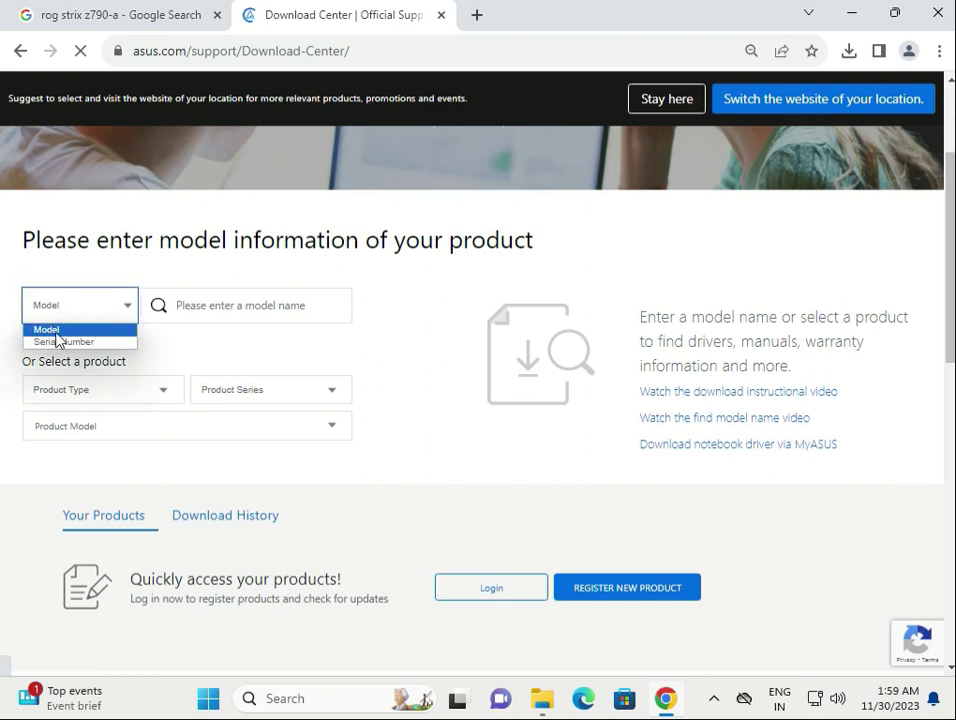
click(46, 330)
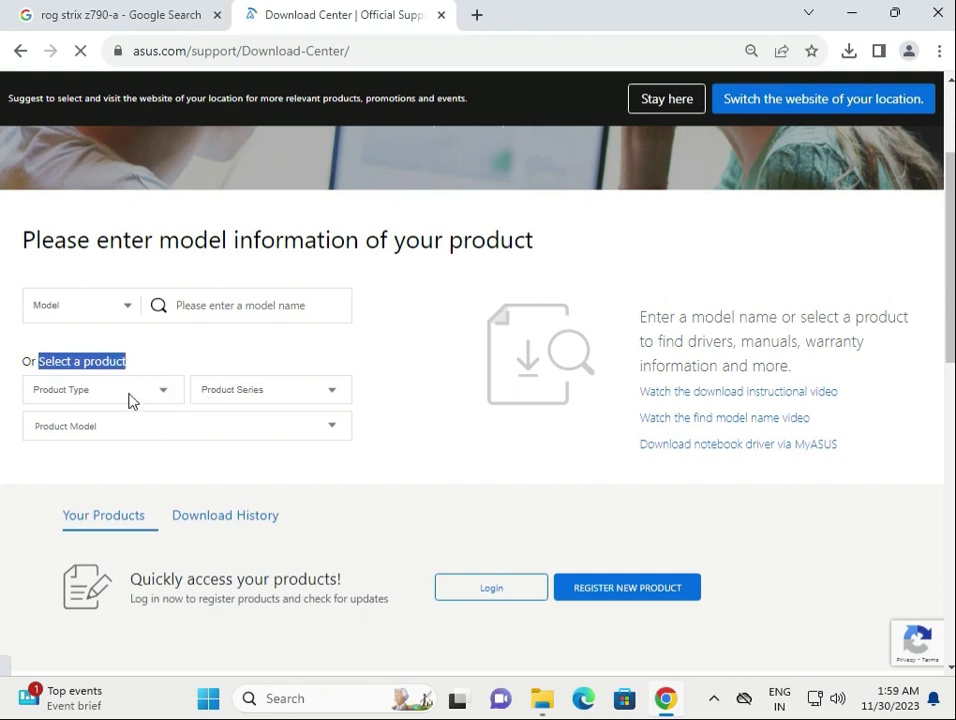
mouse_move(212, 398)
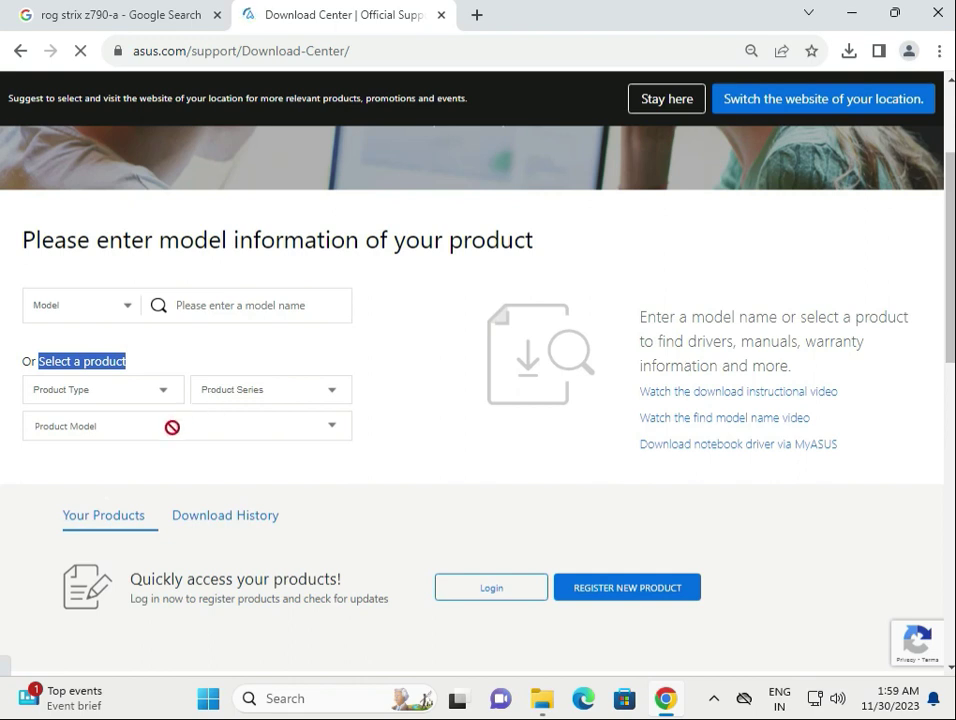
mouse_move(144, 344)
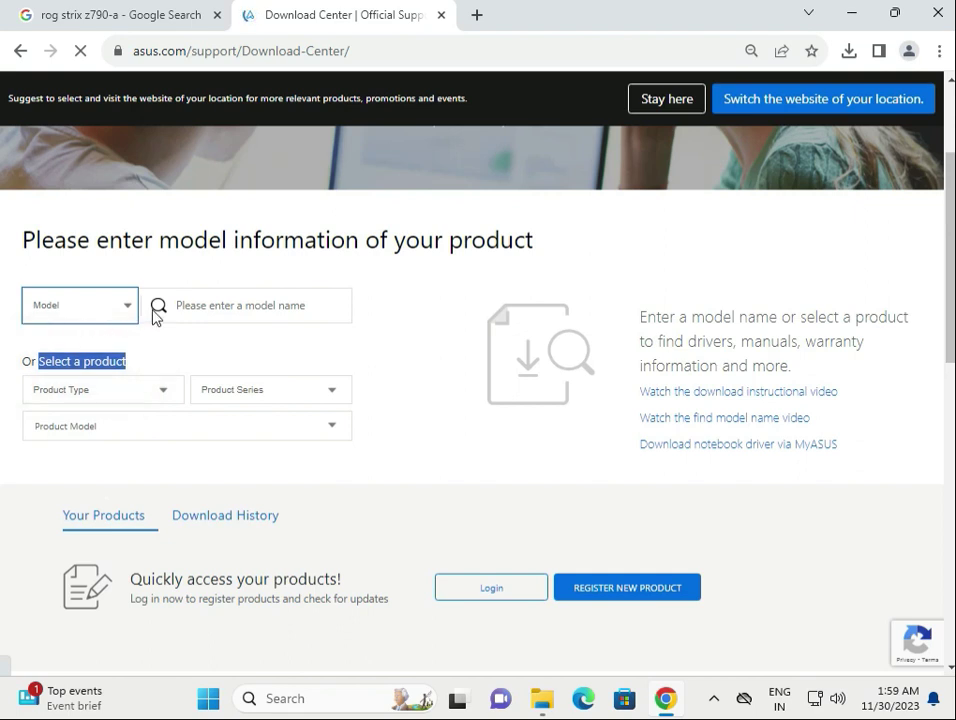
- Try the Serial Number lookup option, then return the lookup to Model name
click(80, 304)
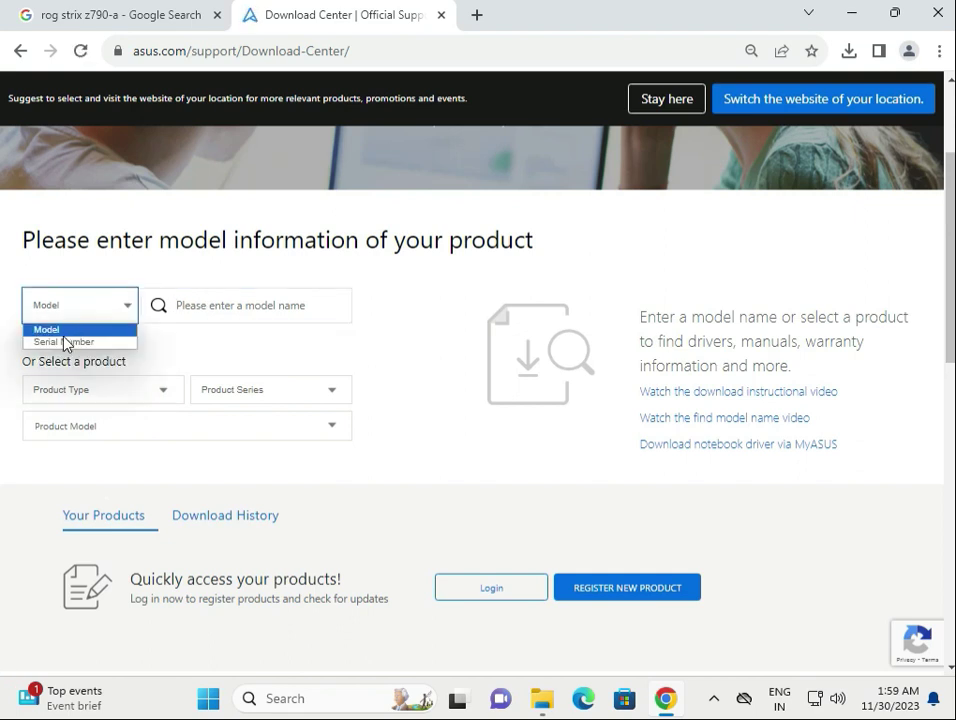
click(68, 340)
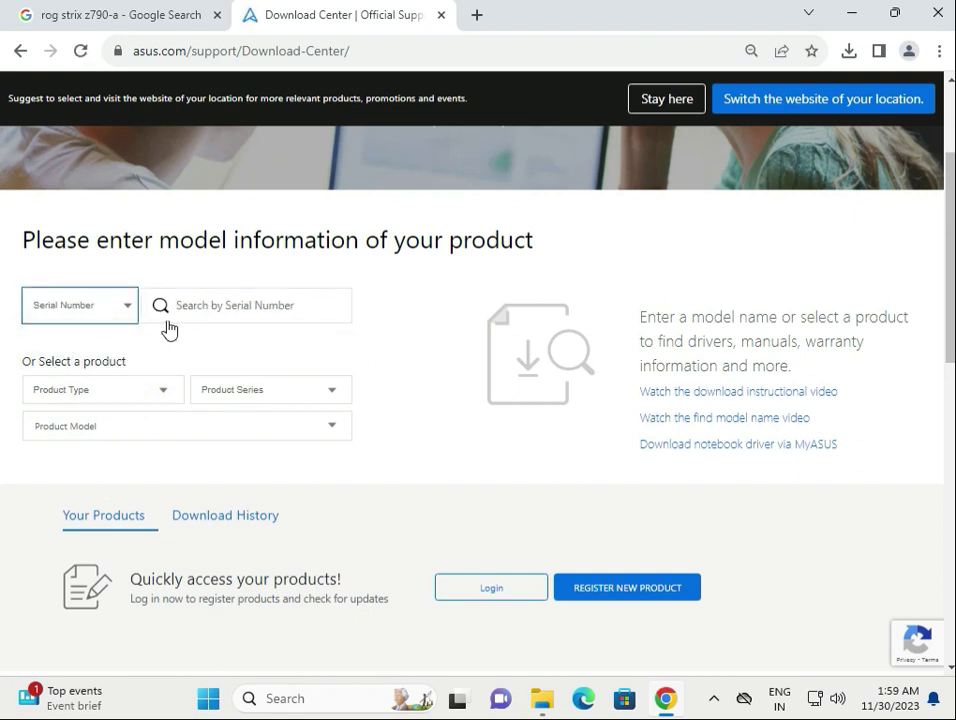
click(260, 304)
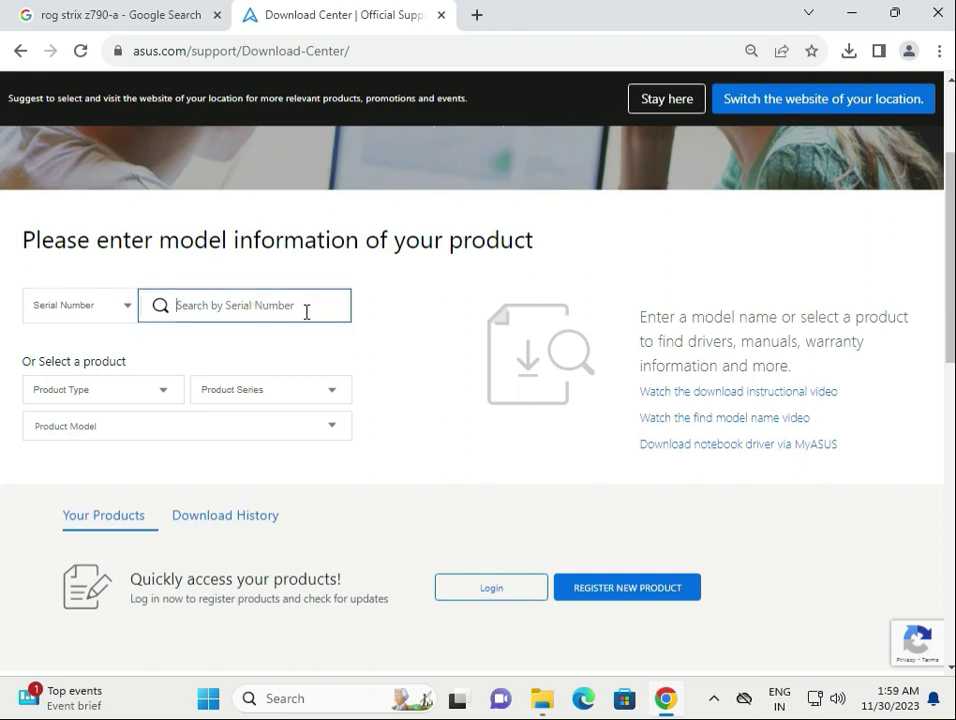
mouse_move(678, 354)
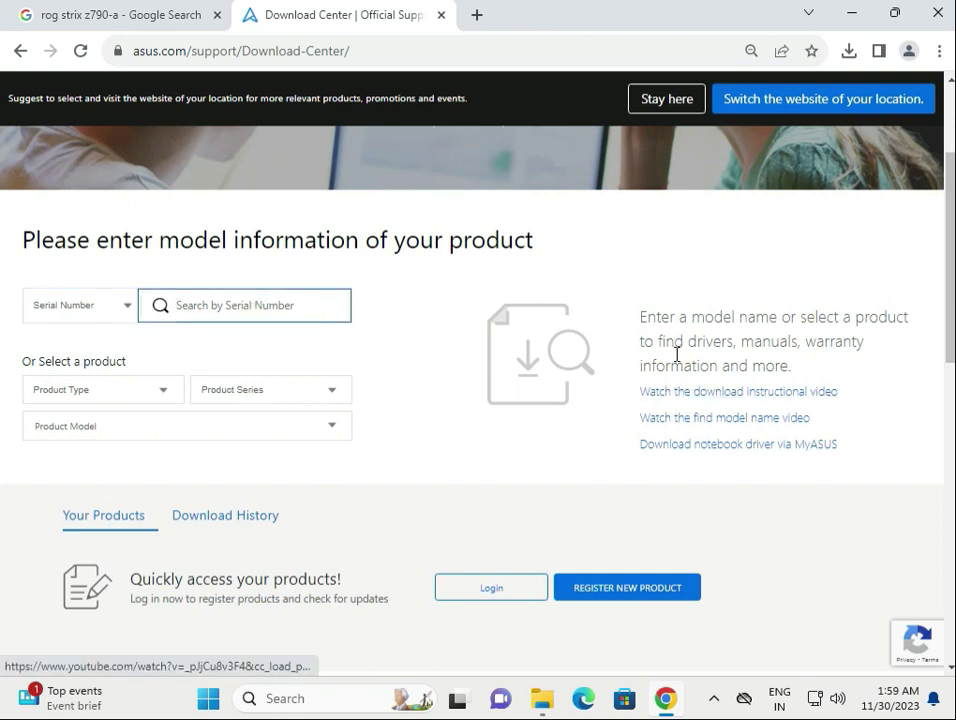
click(80, 304)
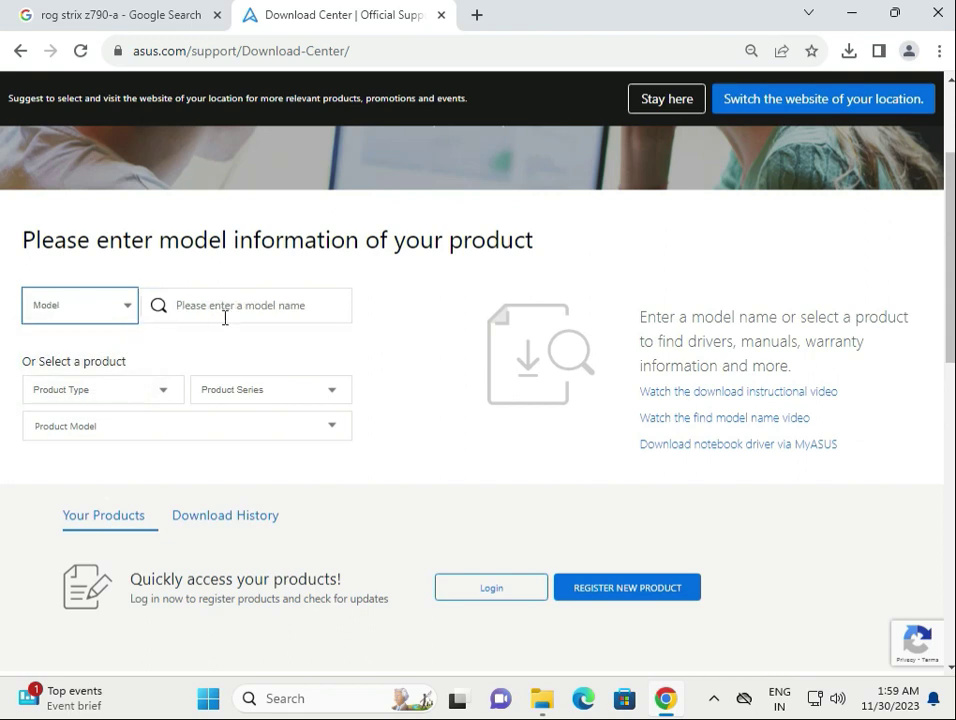
- Search 'rog strix z790-a' and choose the ROG STRIX Z790-A GAMING WIFI support page
text(rog strix z790-a)
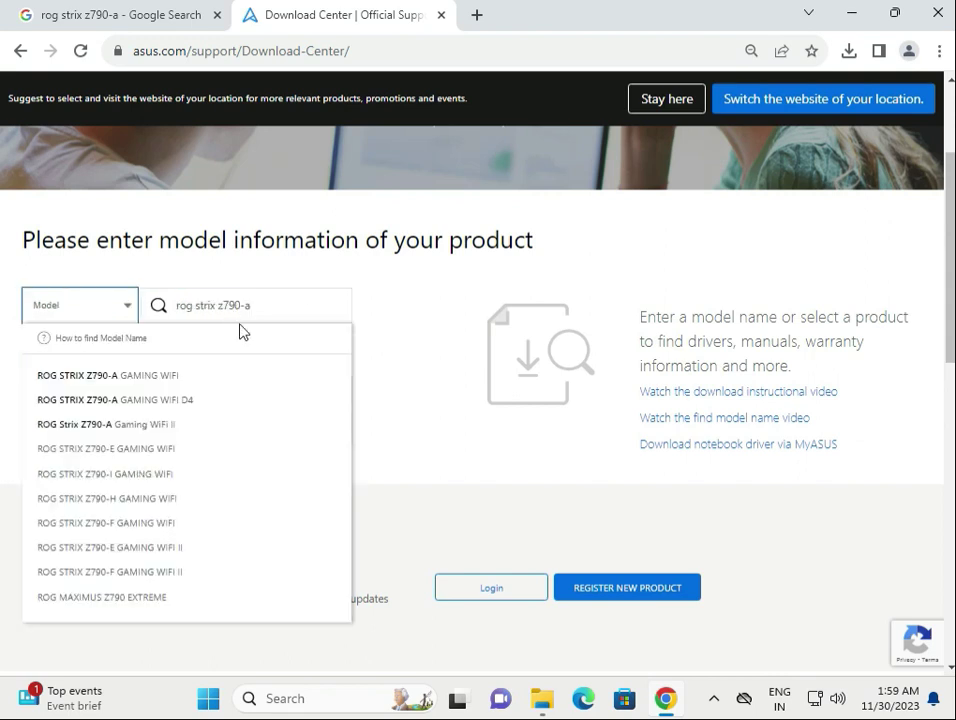
mouse_move(210, 376)
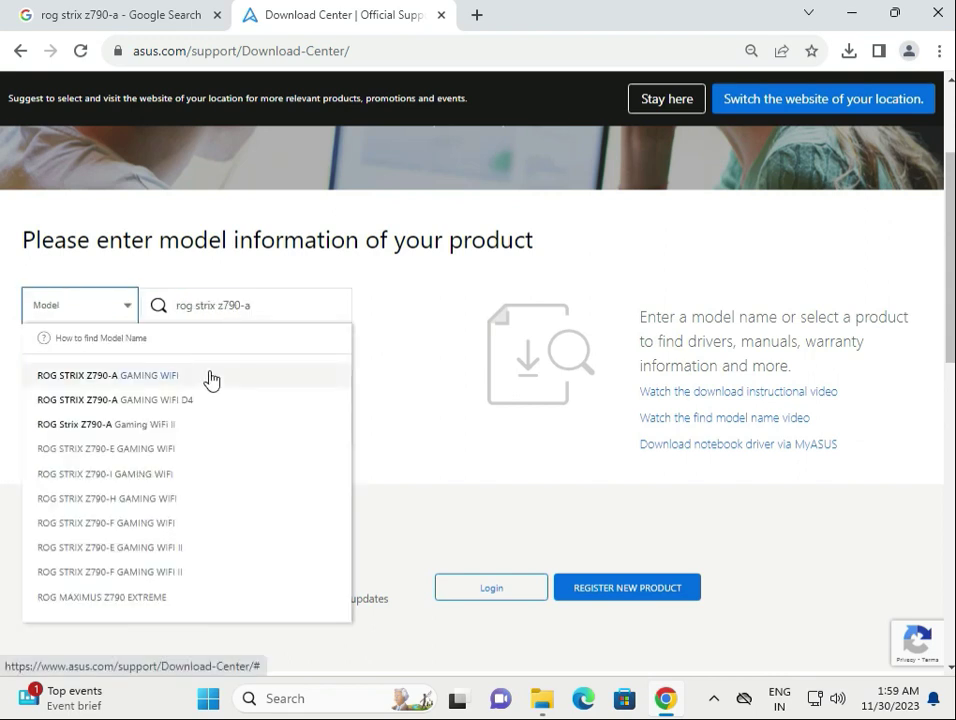
click(108, 376)
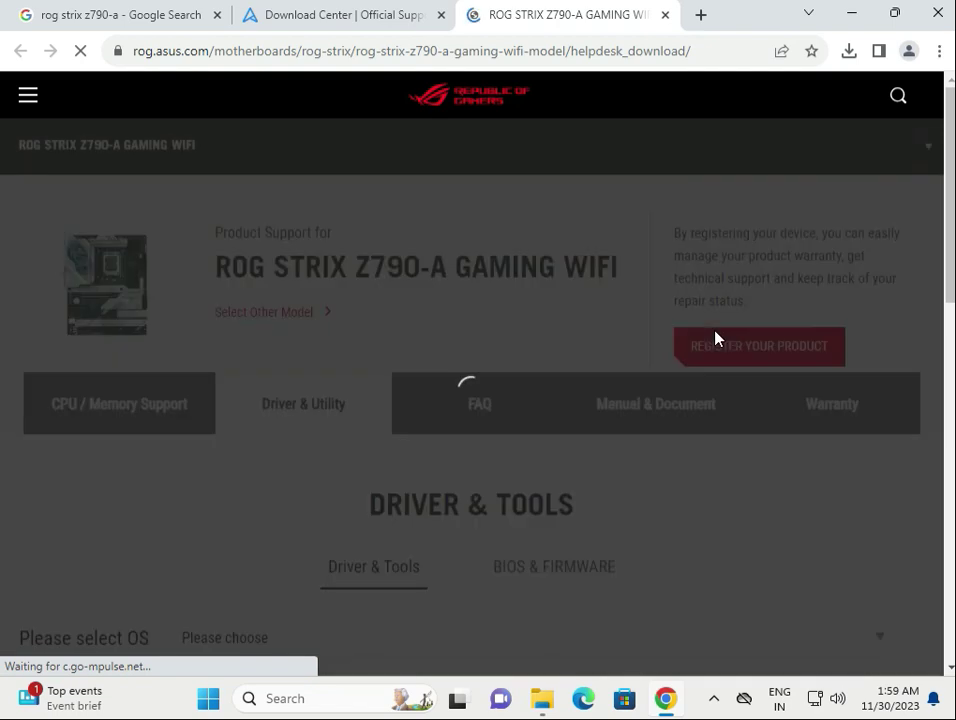
- Check the BIOS & Firmware listing, then return to the Driver & Tools downloads
scroll(down, 3)
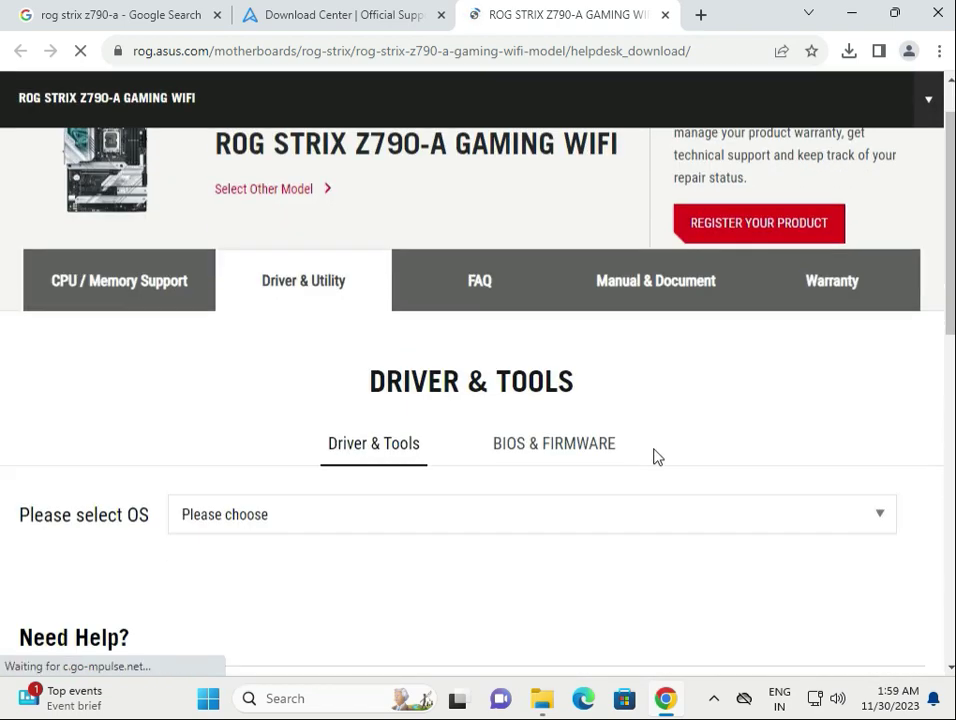
scroll(down, 3)
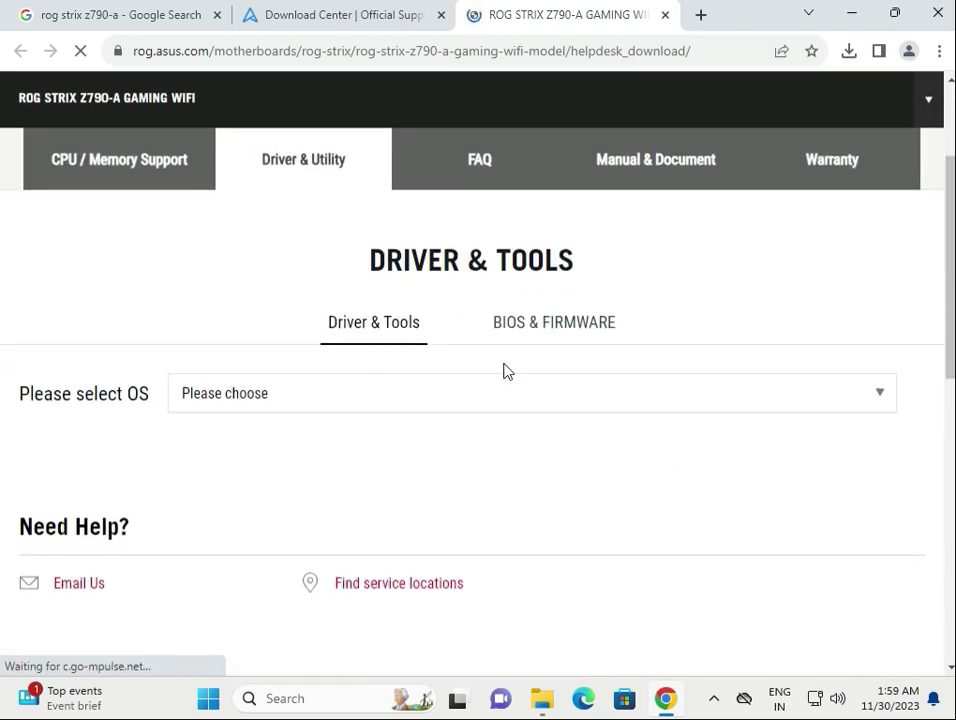
click(554, 322)
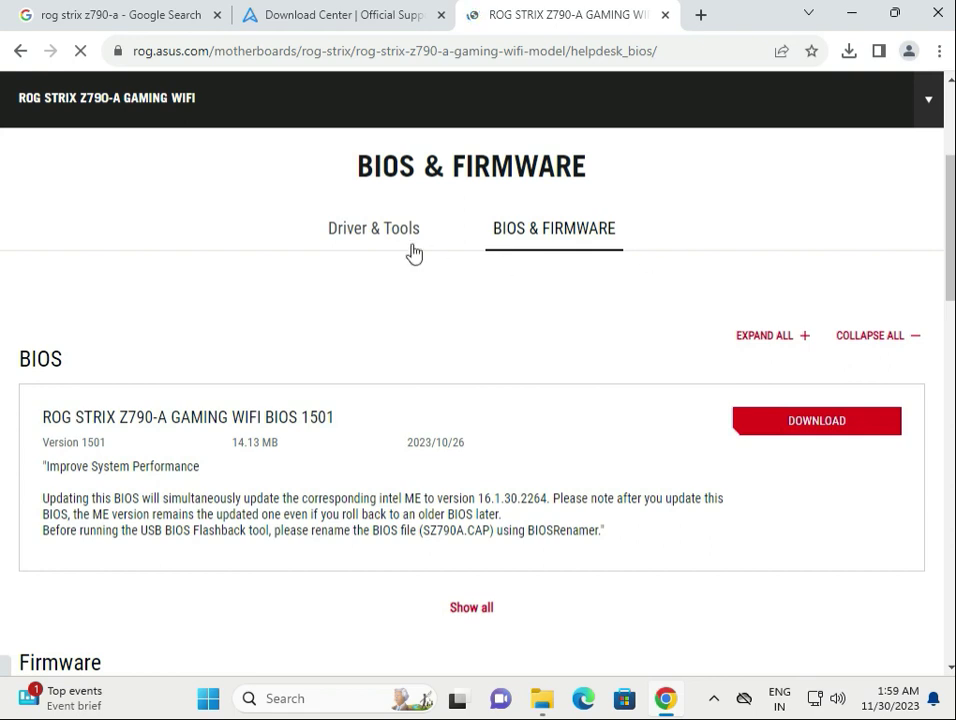
click(372, 228)
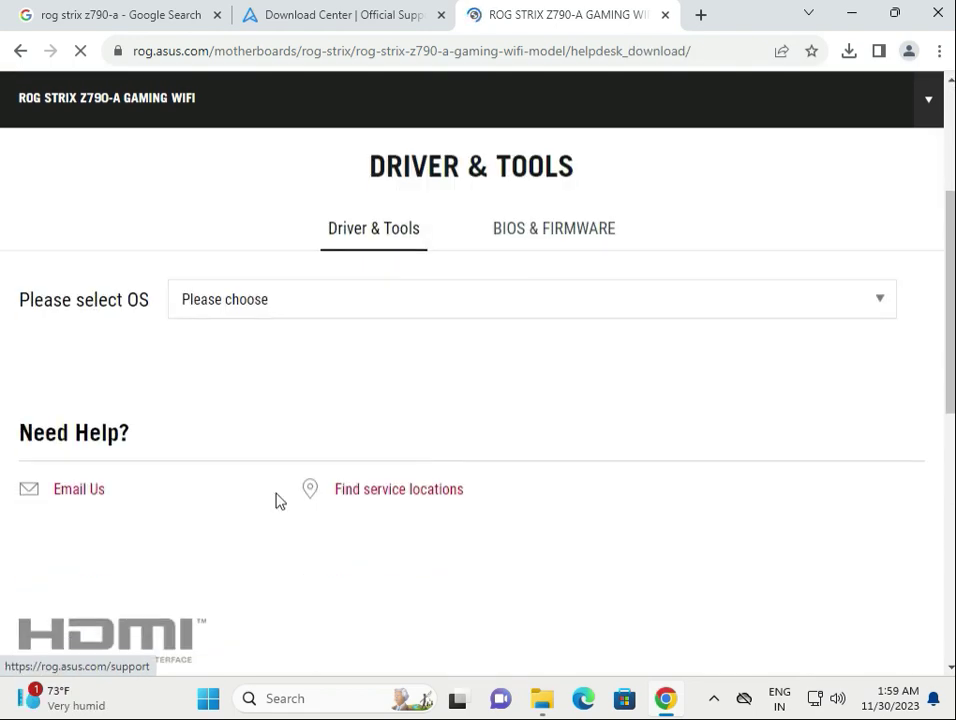
- Select Windows 11 64-bit and review the LAN, Wireless, Chipset, Audio, VGA, Bluetooth and Utility drivers
click(532, 298)
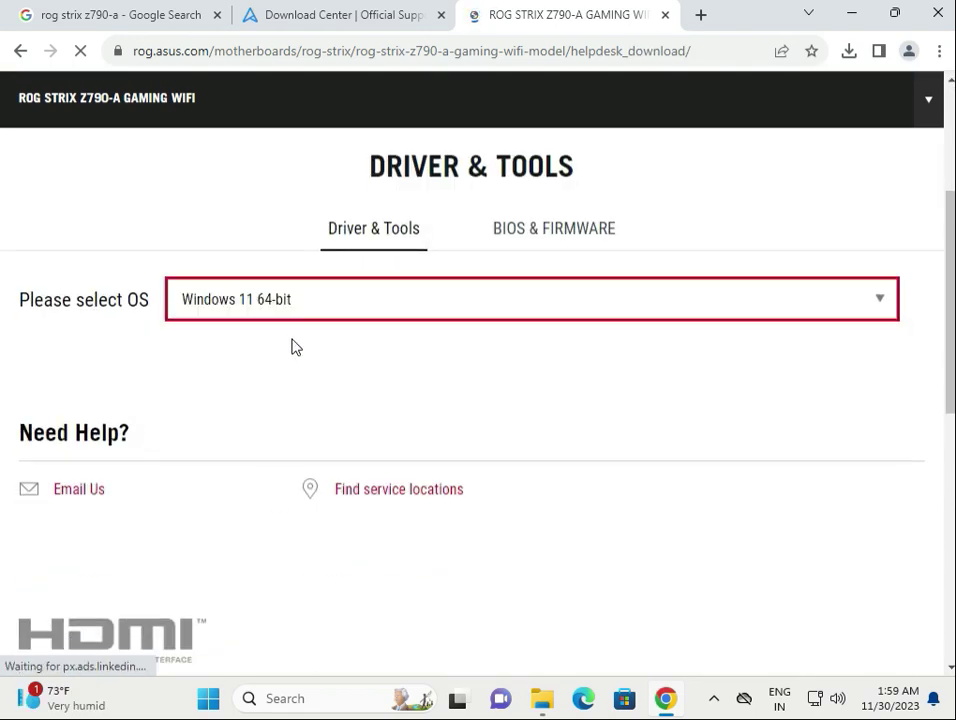
scroll(down, 3)
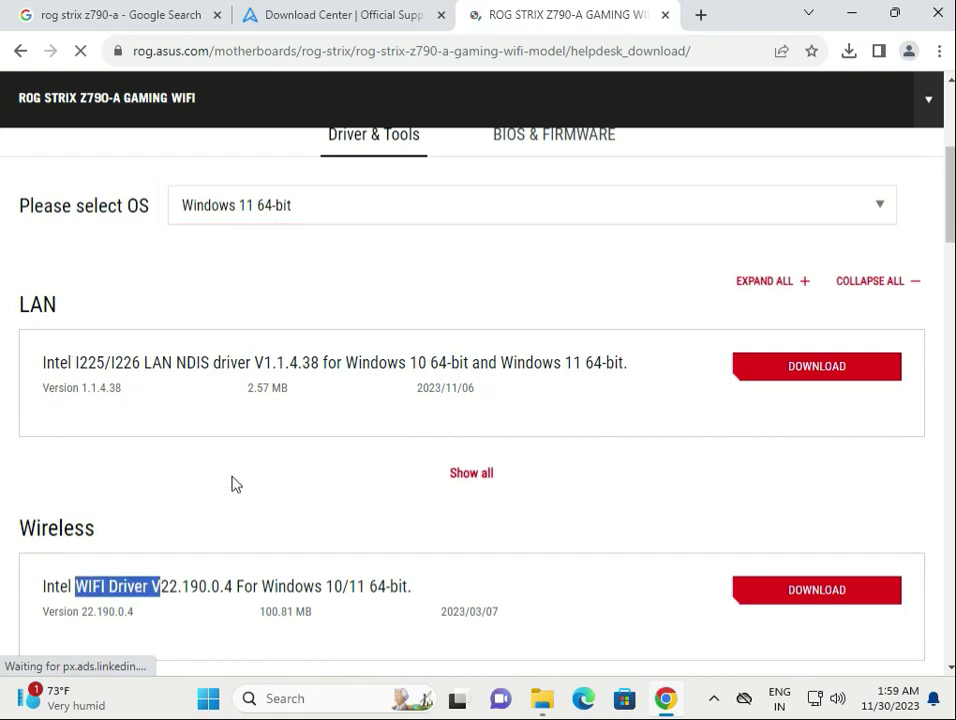
scroll(down, 3)
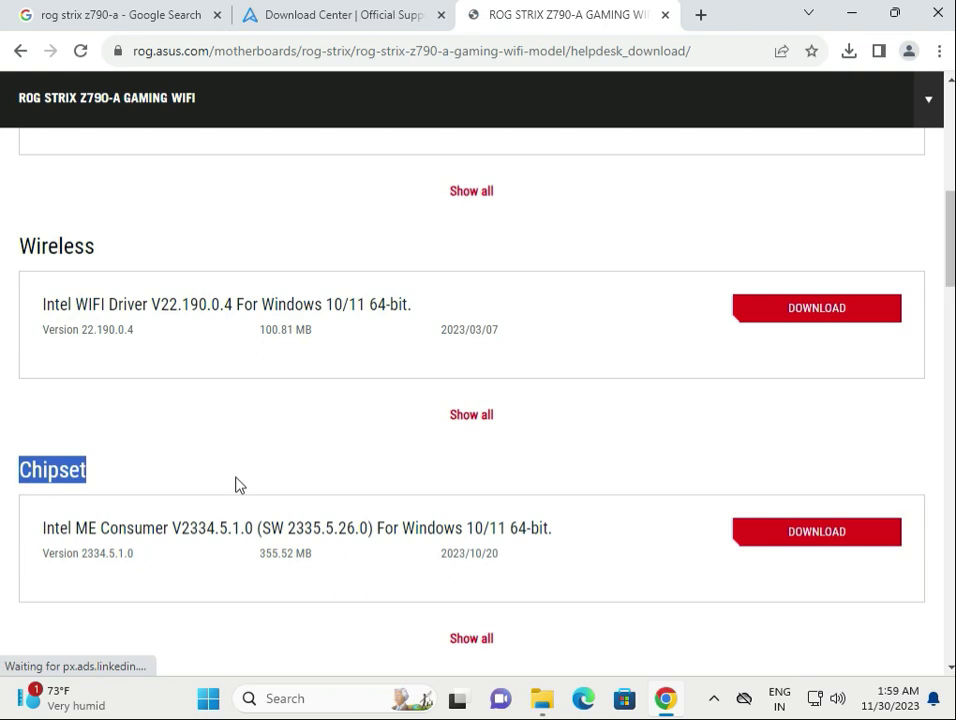
scroll(down, 3)
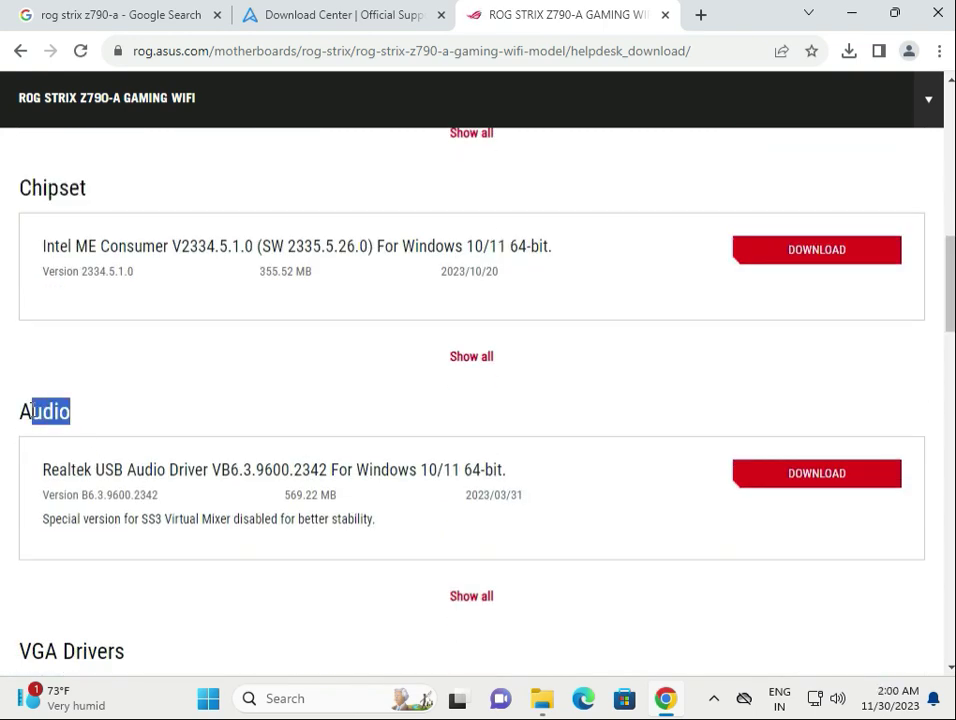
scroll(down, 3)
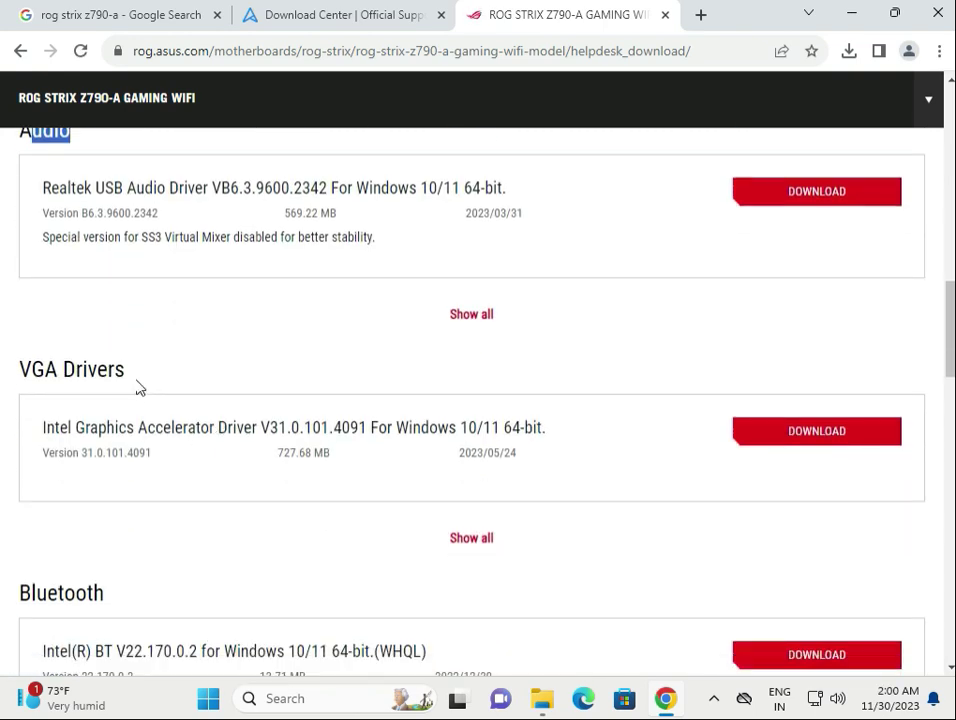
scroll(down, 3)
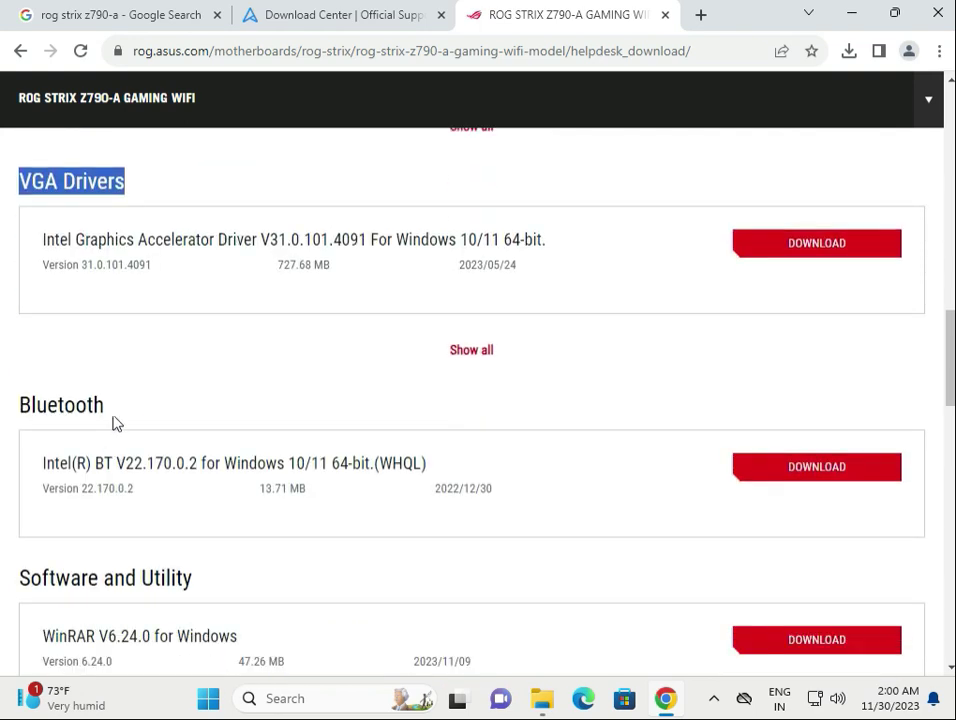
scroll(down, 3)
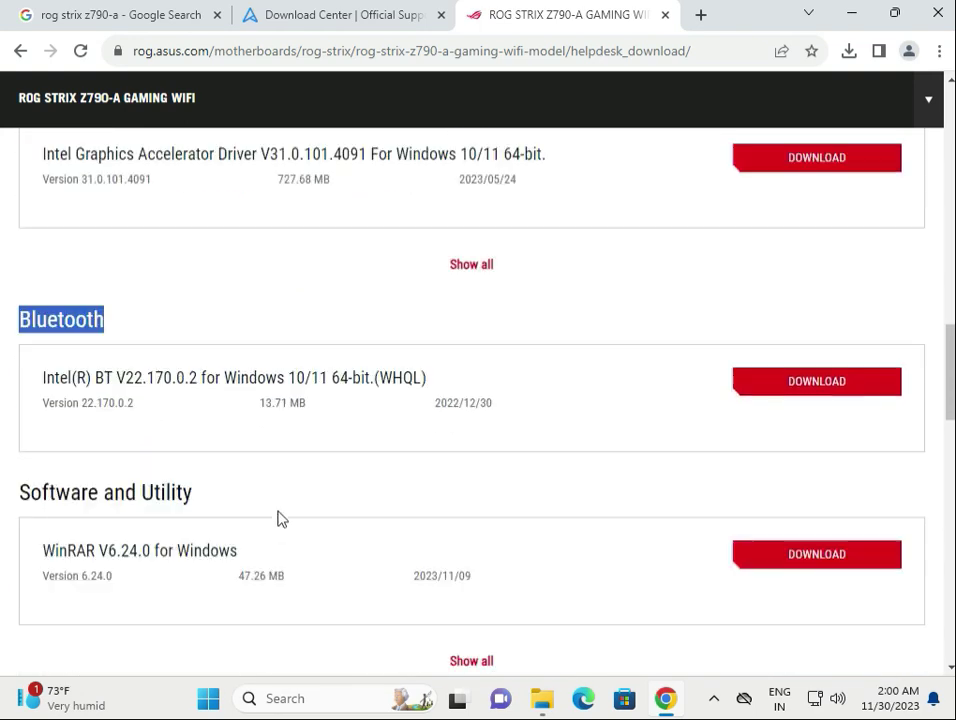
scroll(up, 3)
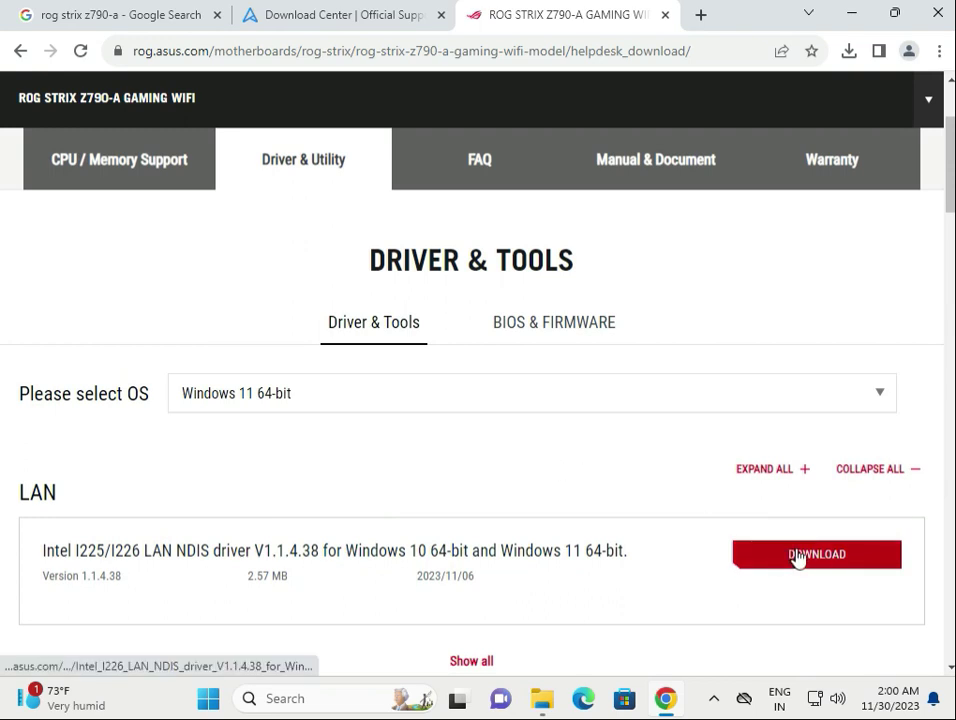
- Download the Intel I225/I226 LAN driver V1.1.4.38 and open the finished package
click(816, 554)
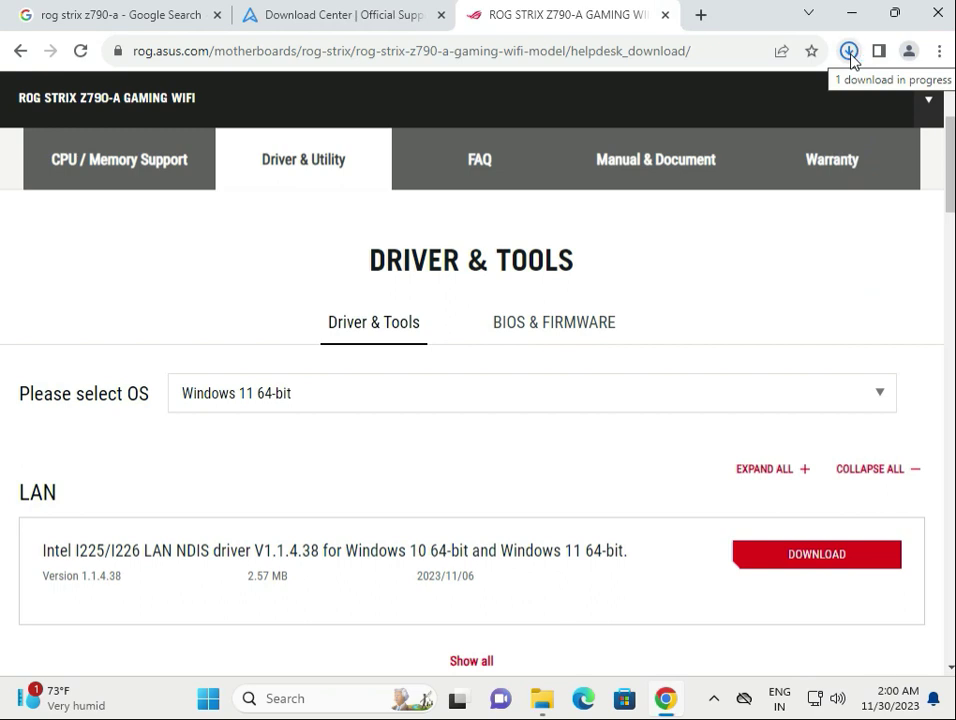
click(848, 52)
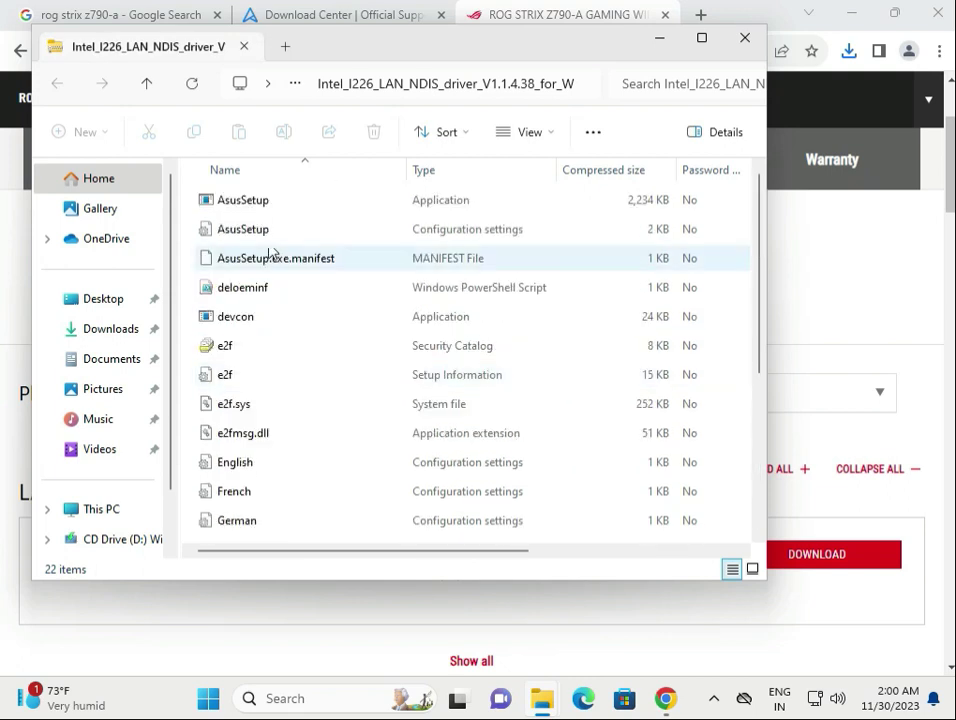
- Launch AsusSetup directly from the zipped LAN driver folder
double_click(242, 200)
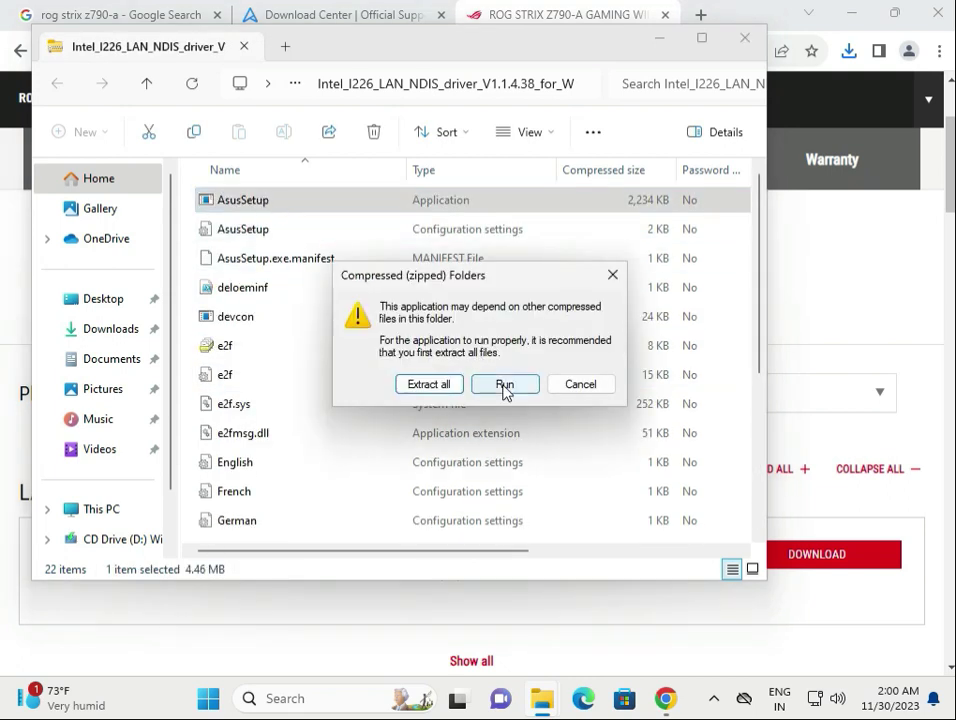
mouse_move(488, 398)
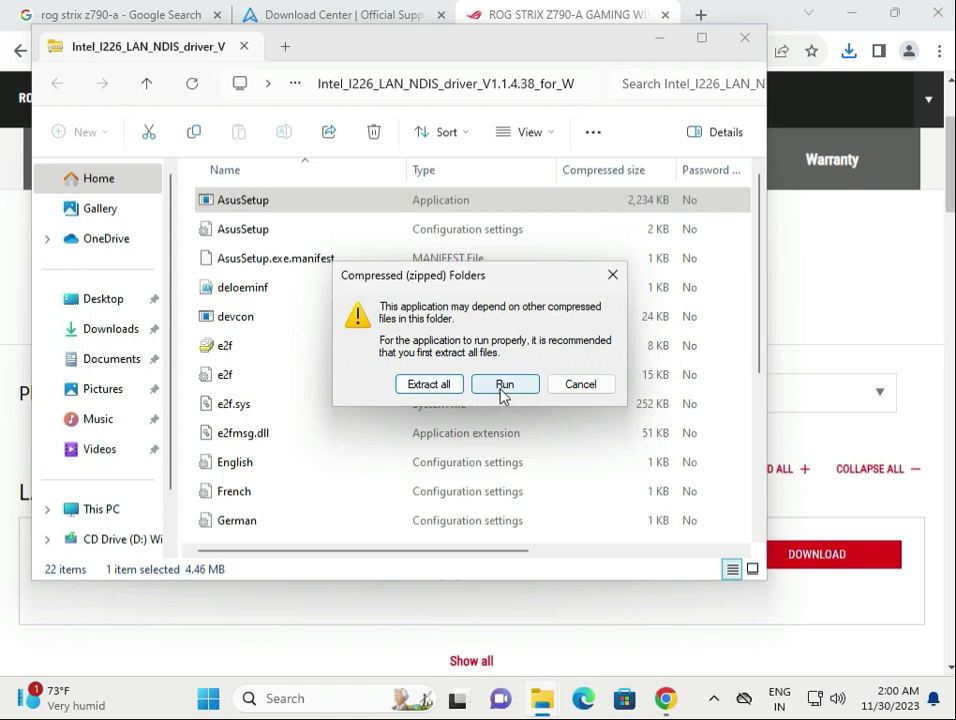
mouse_move(814, 360)
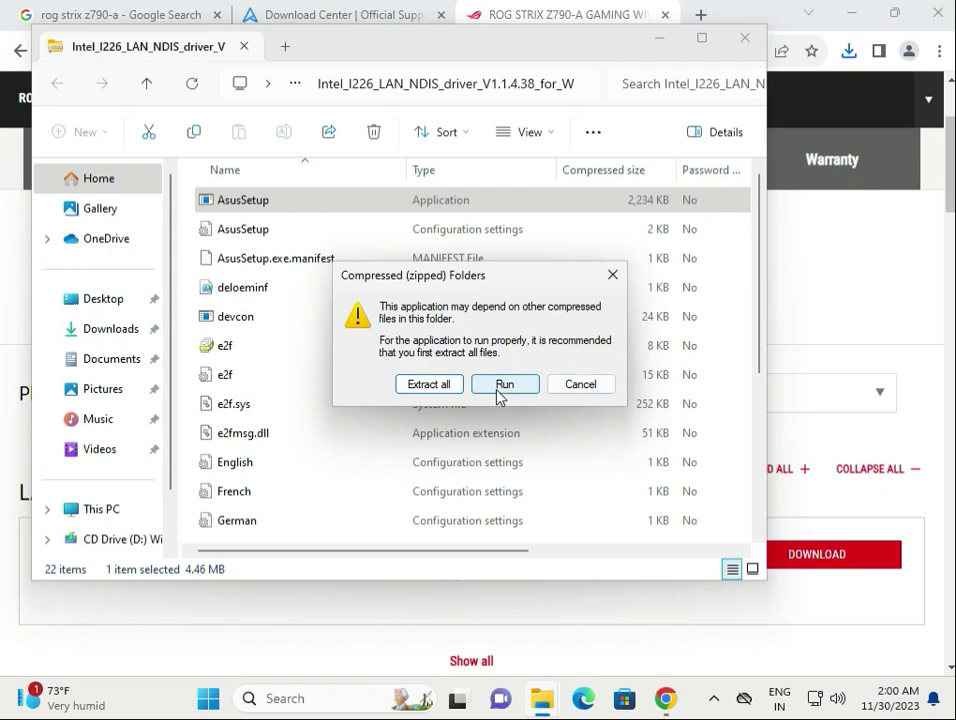
mouse_move(506, 384)
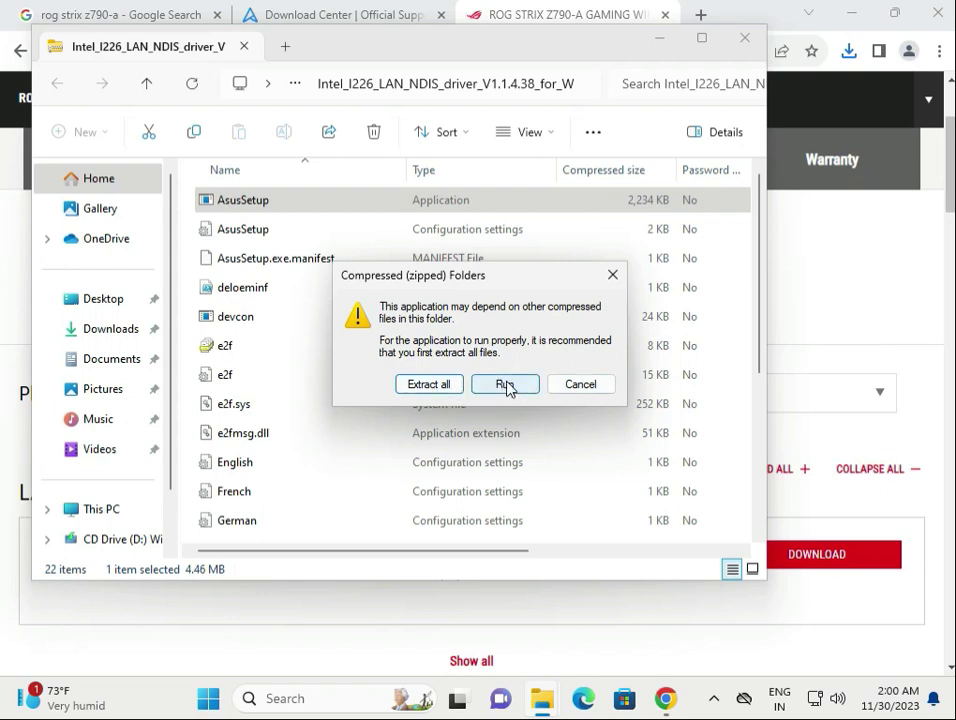
mouse_move(820, 358)
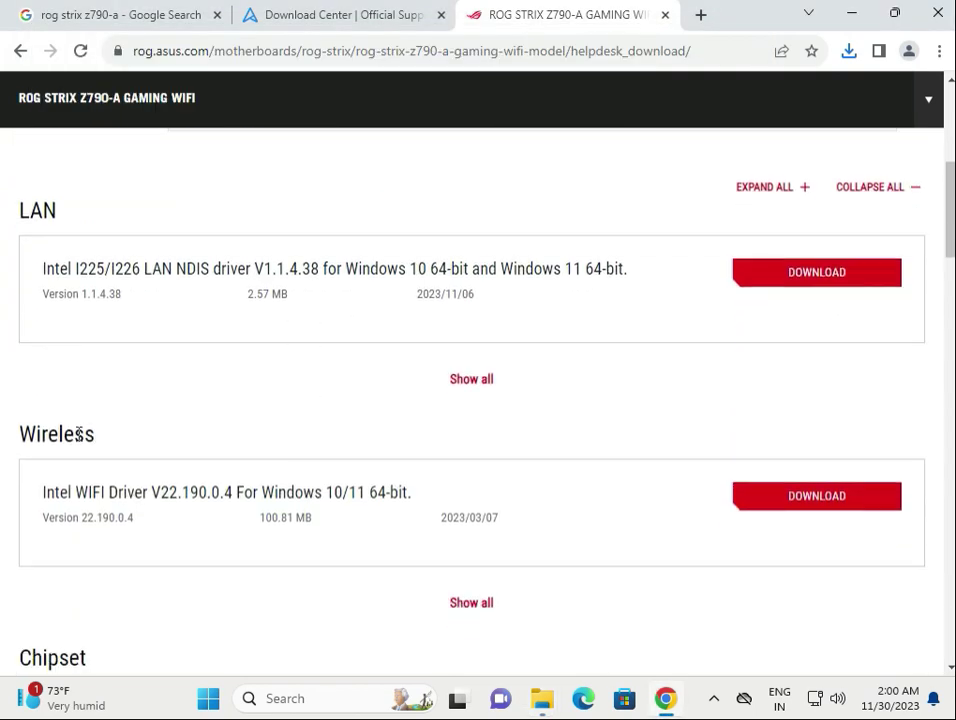
scroll(down, 3)
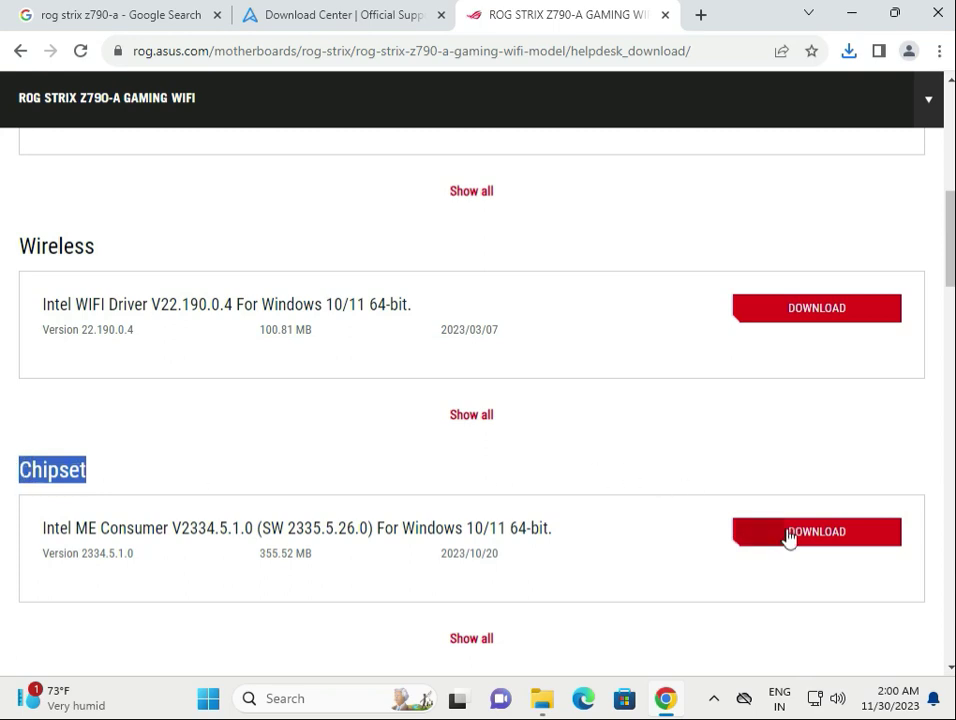
mouse_move(748, 242)
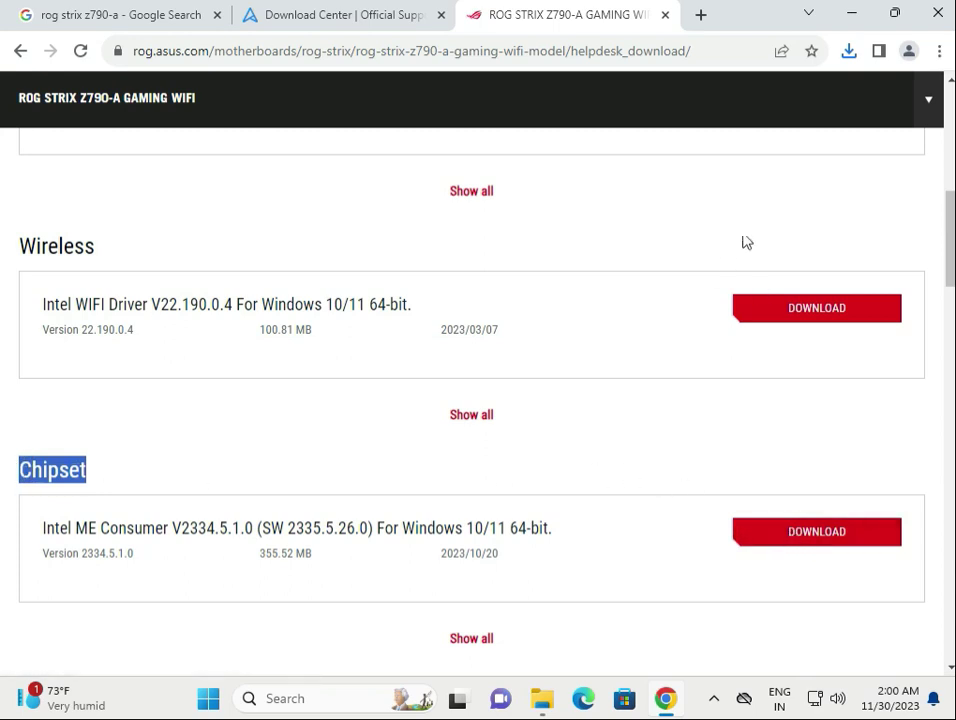
mouse_move(584, 698)
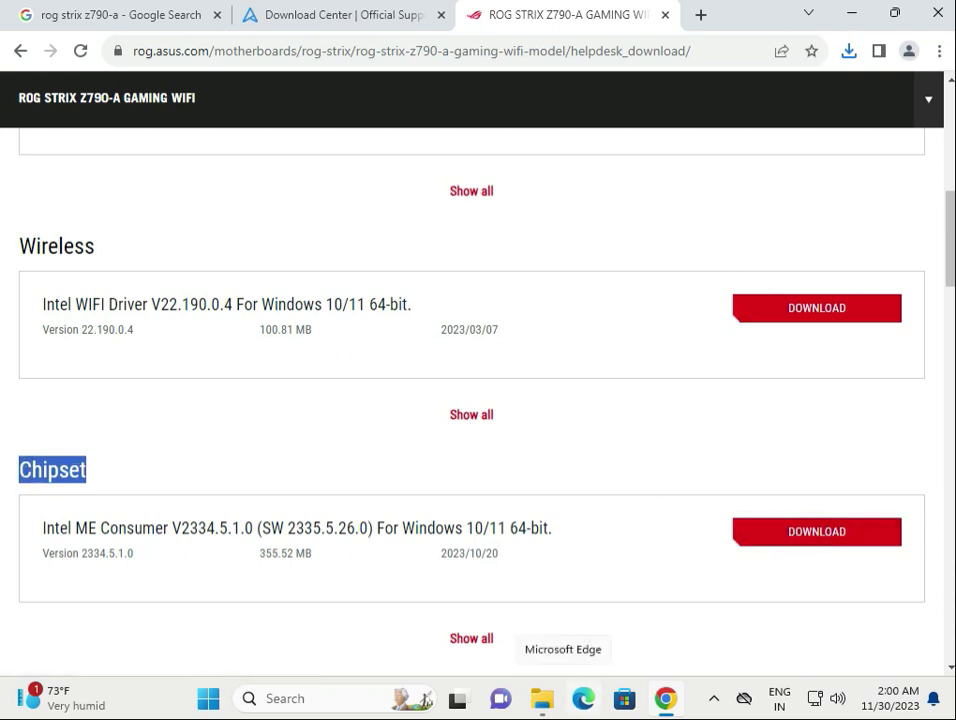